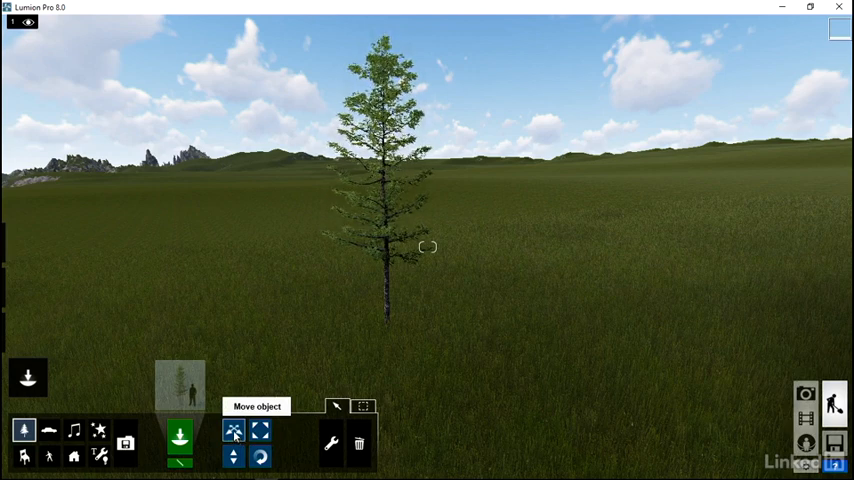
Step: Switch to the Move object tool to begin repositioning the MountainMaple tree
click(233, 430)
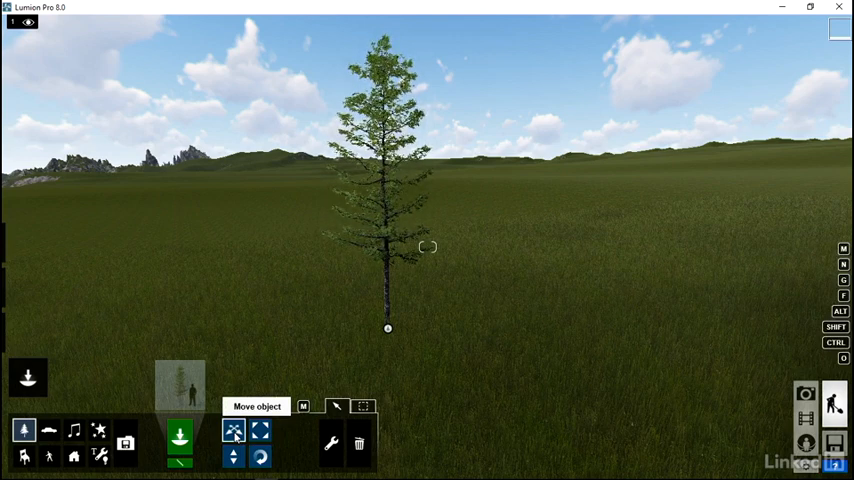
mouse_move(24, 430)
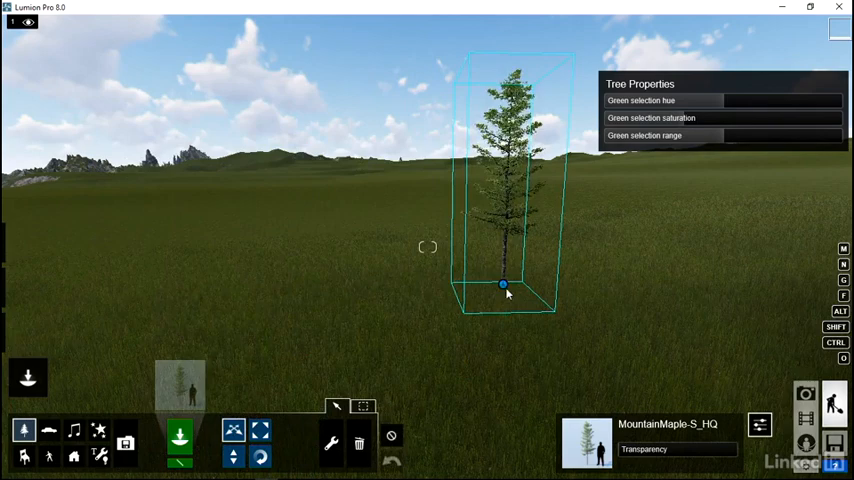
drag(503, 285, 283, 308)
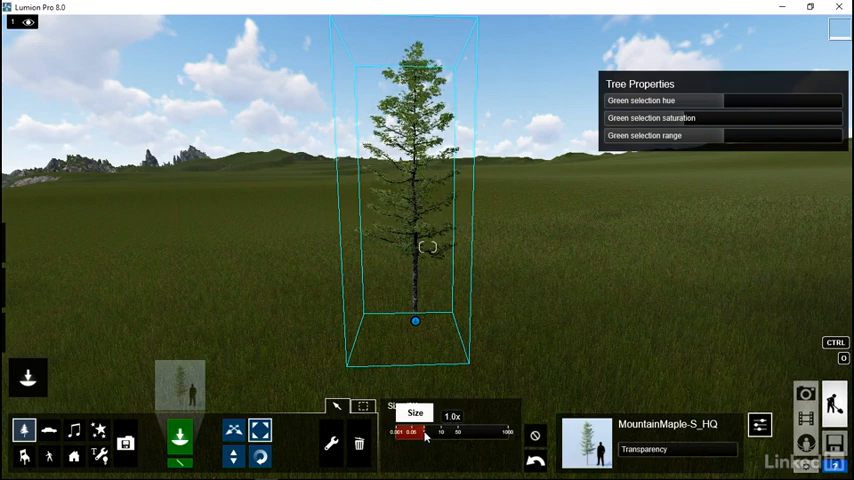
Step: Try tree sizes from nearly invisible to huge, then settle the MountainMaple at 1.1x
drag(425, 432, 400, 432)
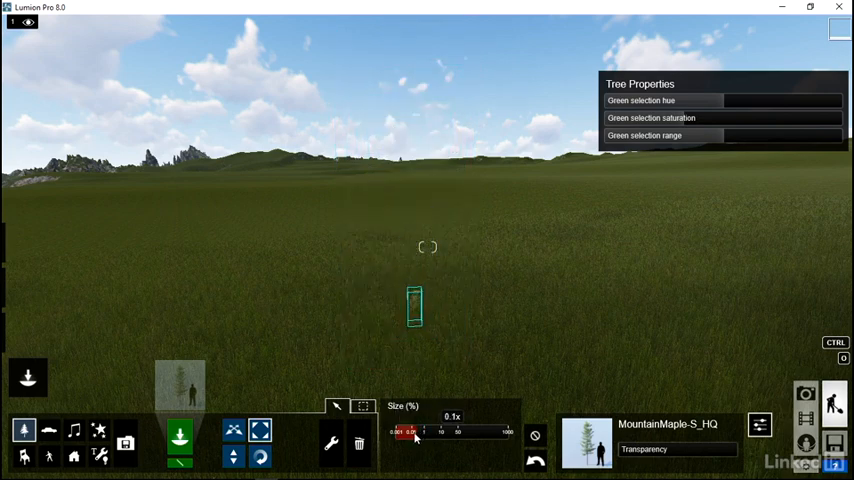
drag(415, 432, 405, 432)
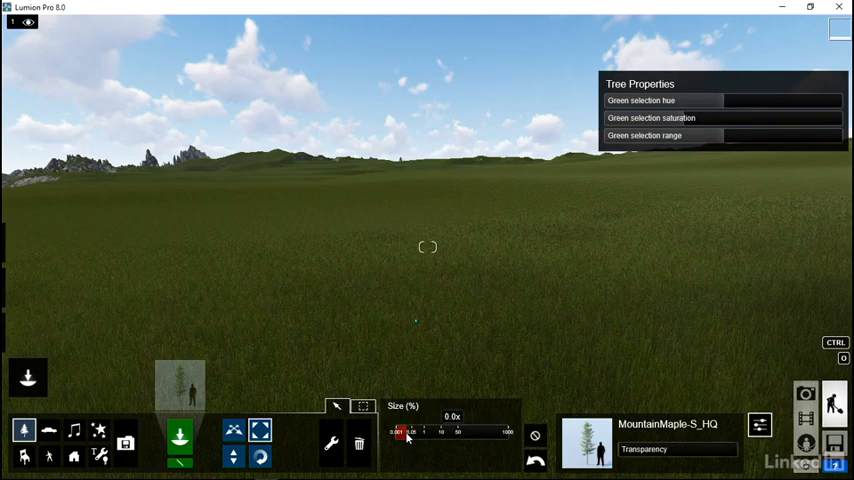
drag(405, 432, 430, 432)
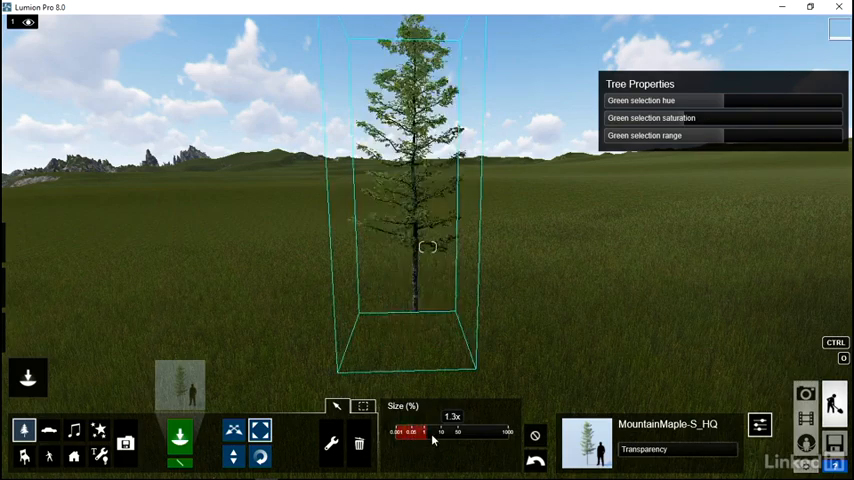
drag(410, 432, 460, 432)
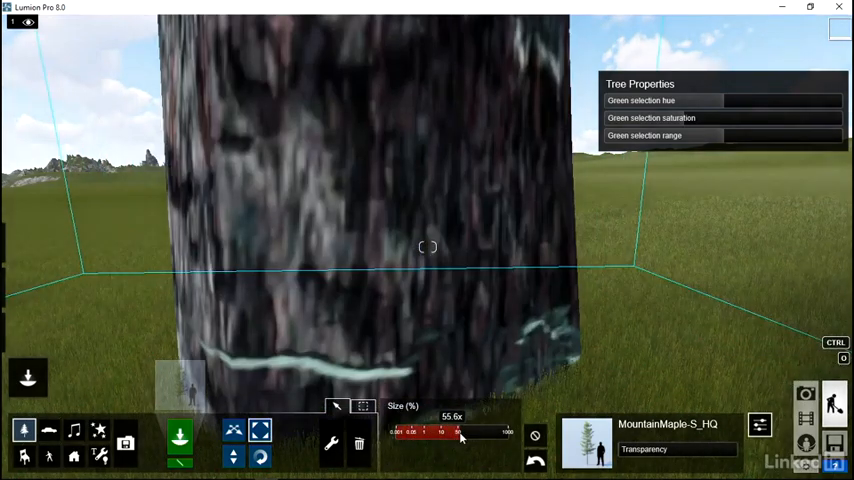
drag(460, 432, 430, 432)
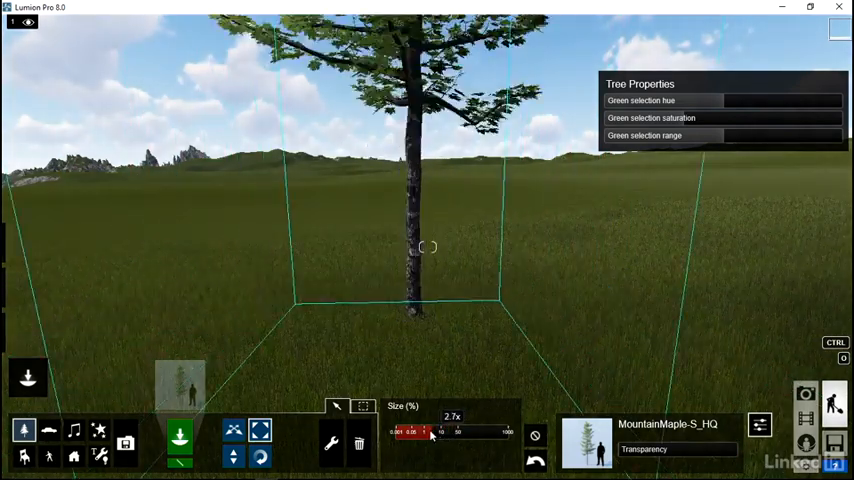
drag(452, 432, 408, 432)
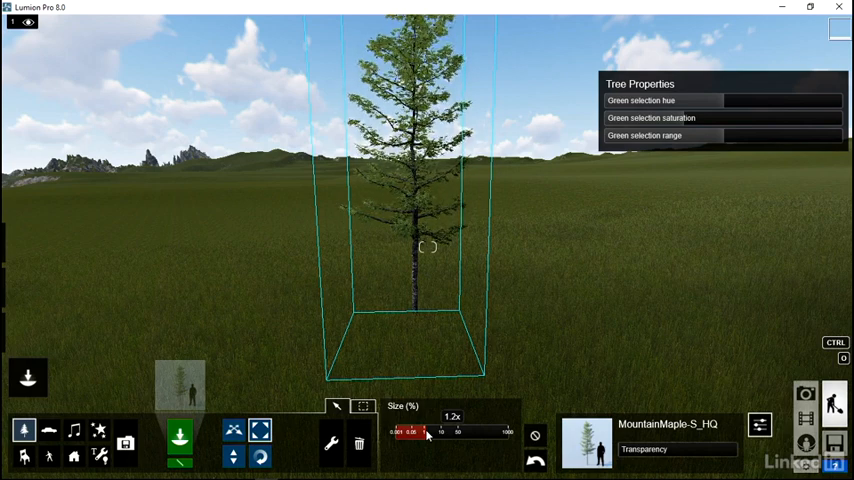
drag(428, 432, 410, 432)
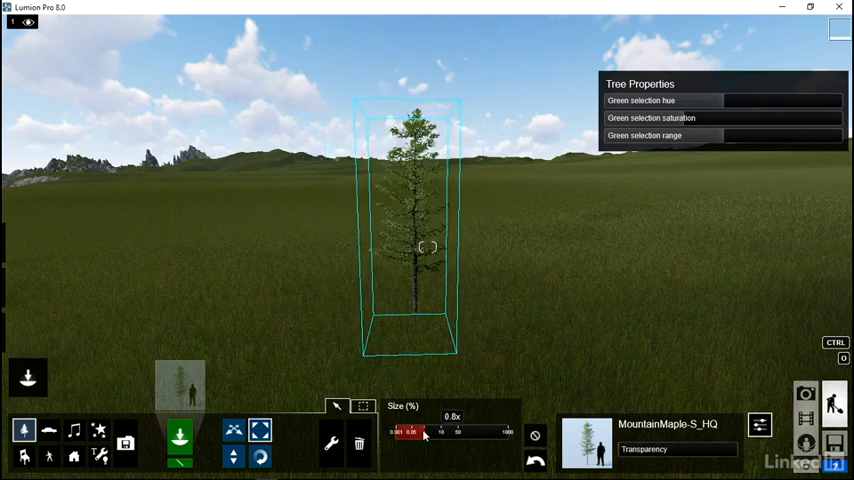
drag(408, 431, 425, 431)
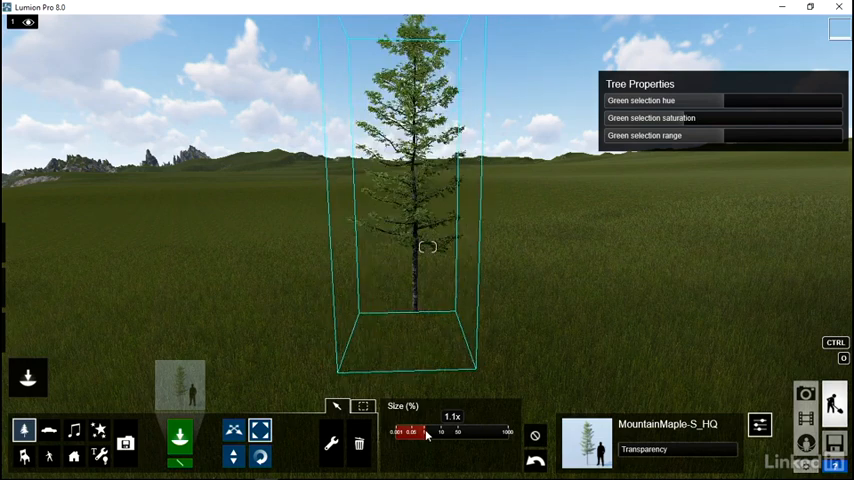